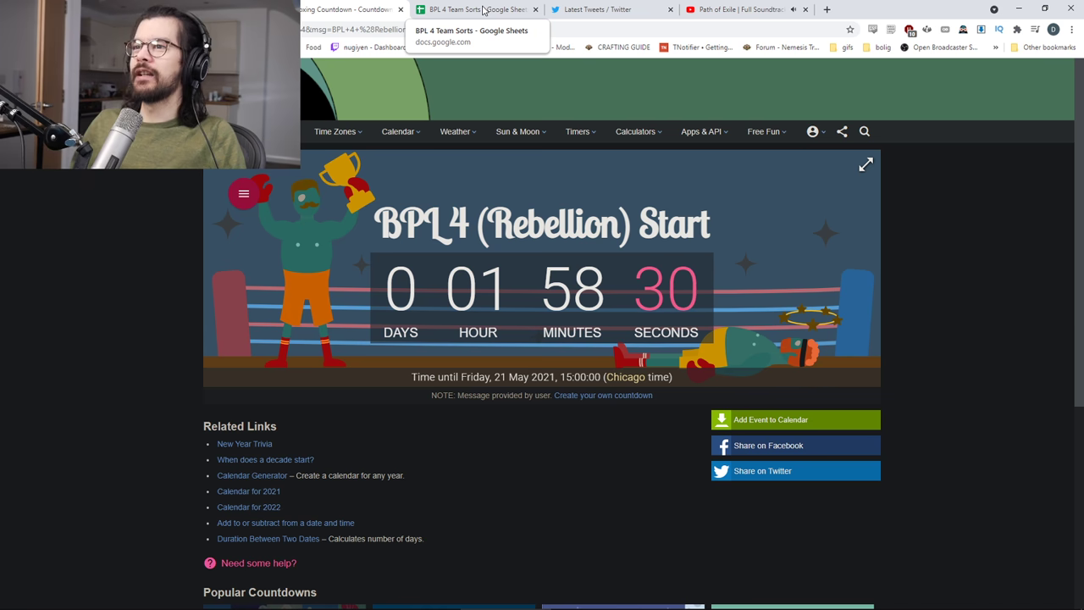
Switch to the BPL 4 Team Sorts spreadsheet tab
{"action": "left_click", "coordinate": [478, 10]}
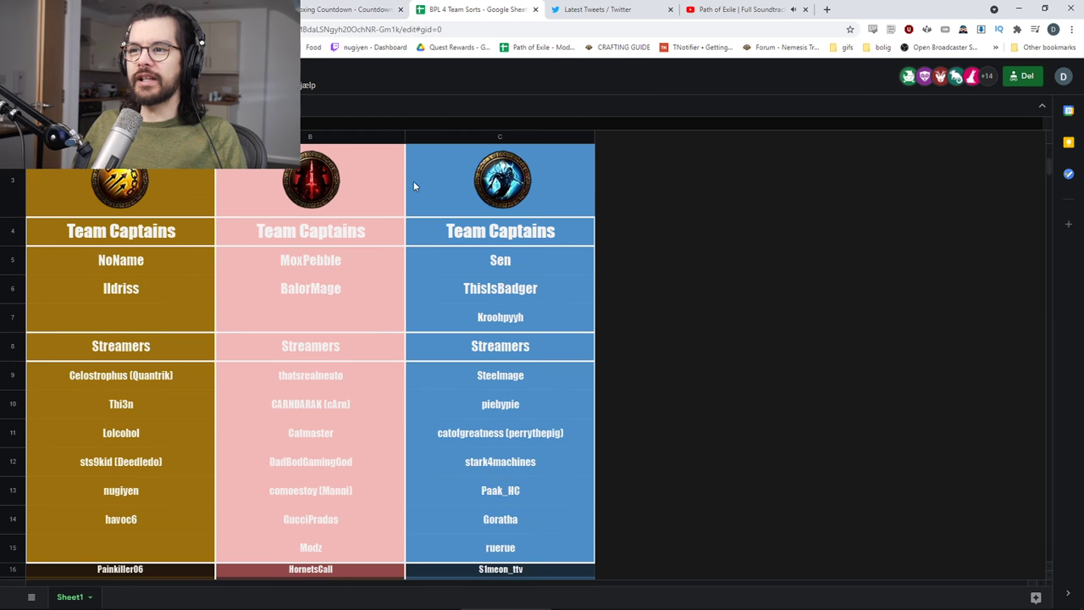
{"action": "mouse_move", "coordinate": [110, 261]}
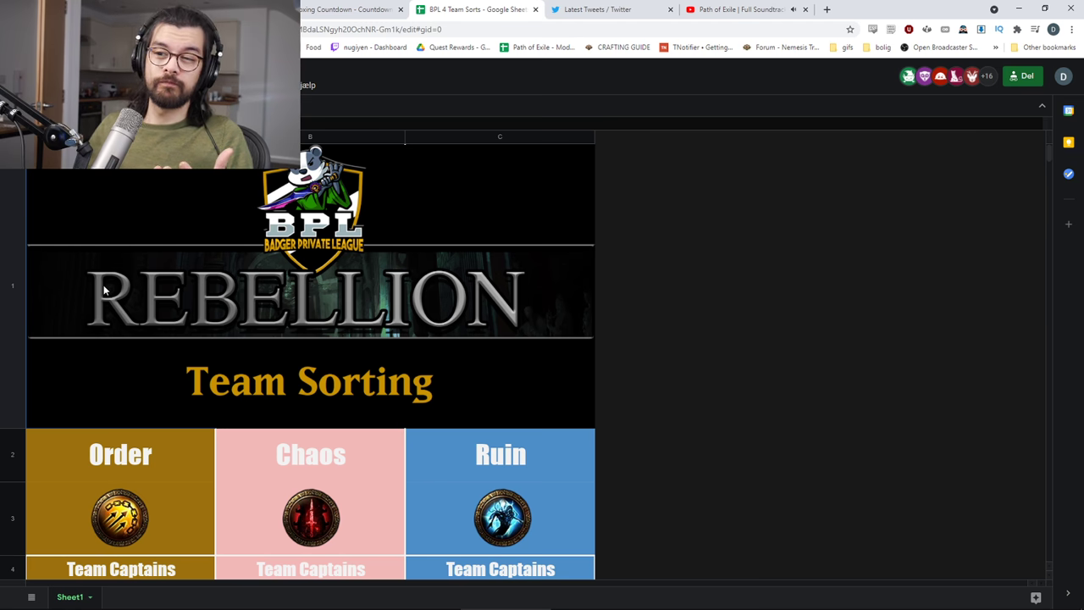
{"action": "scroll", "scroll_direction": "down", "scroll_amount": 3}
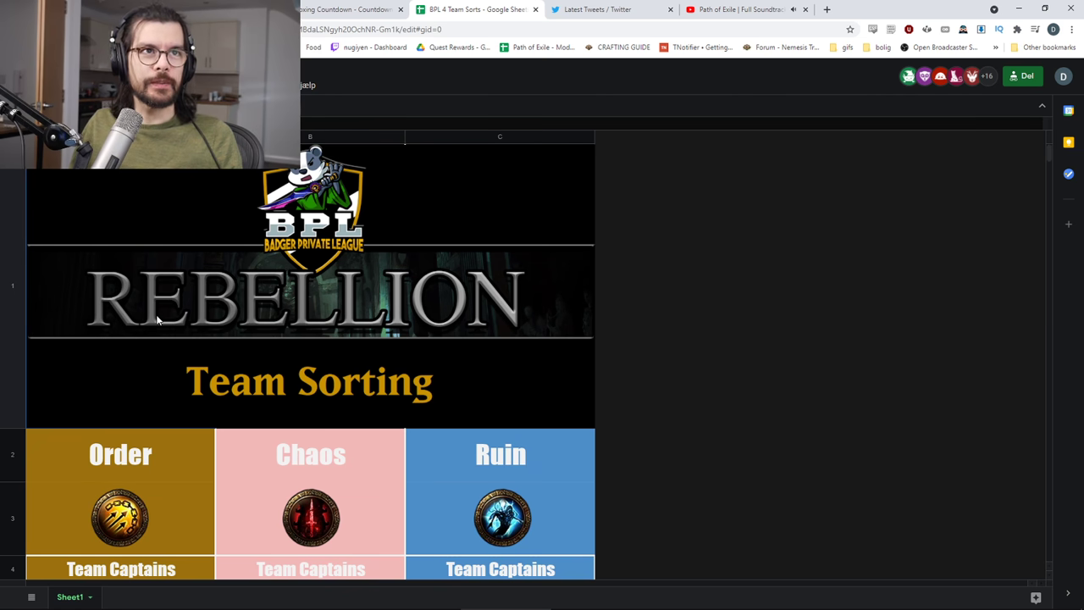
{"action": "scroll", "scroll_direction": "down", "scroll_amount": 3}
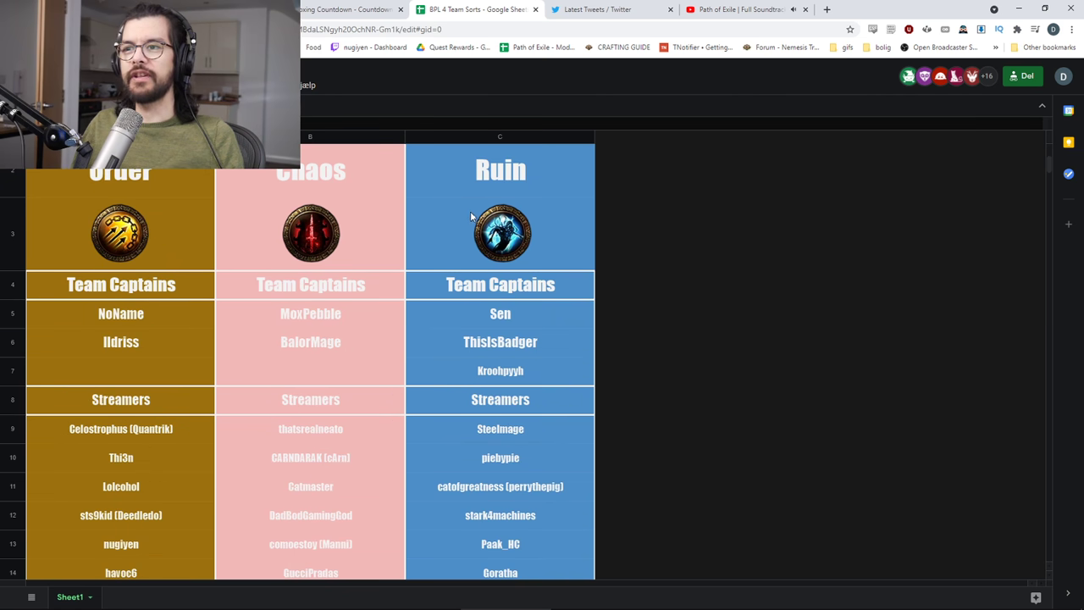
{"action": "scroll", "scroll_direction": "down", "scroll_amount": 3}
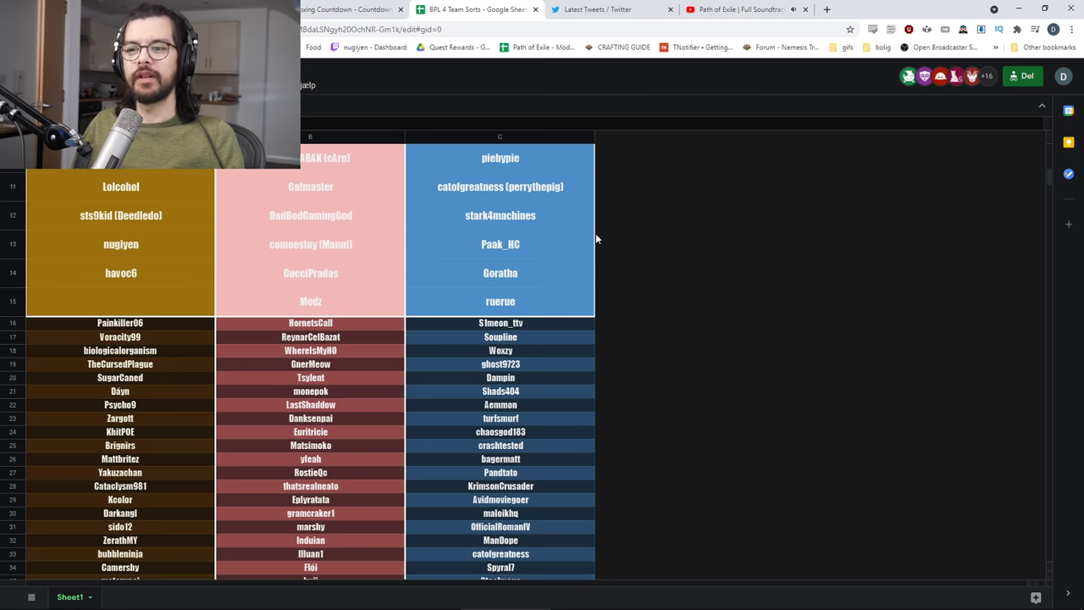
{"action": "scroll", "scroll_direction": "down", "scroll_amount": 3}
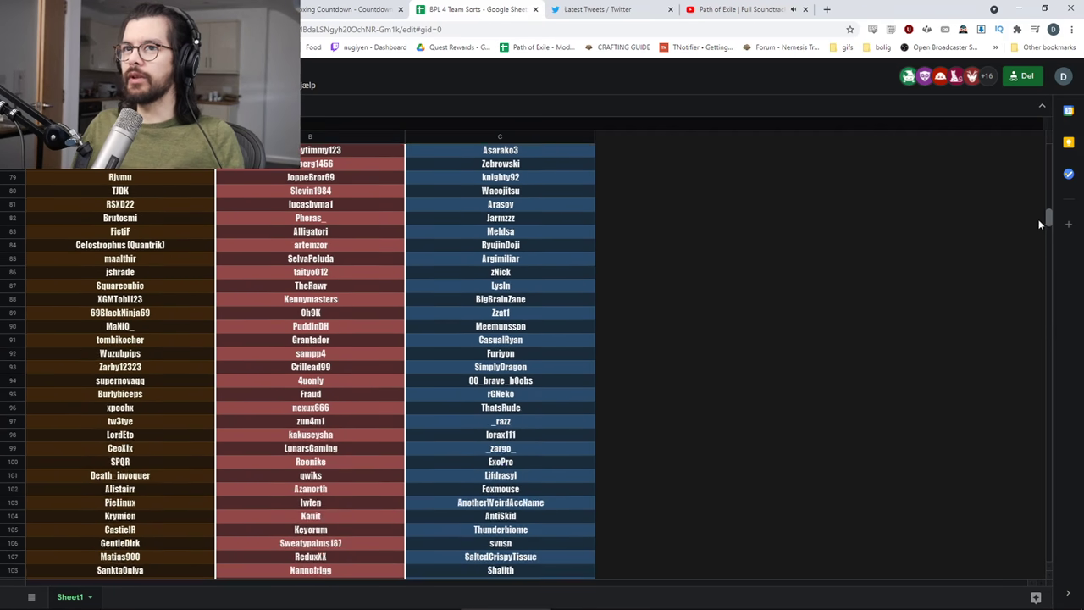
{"action": "scroll", "scroll_direction": "down", "scroll_amount": 3}
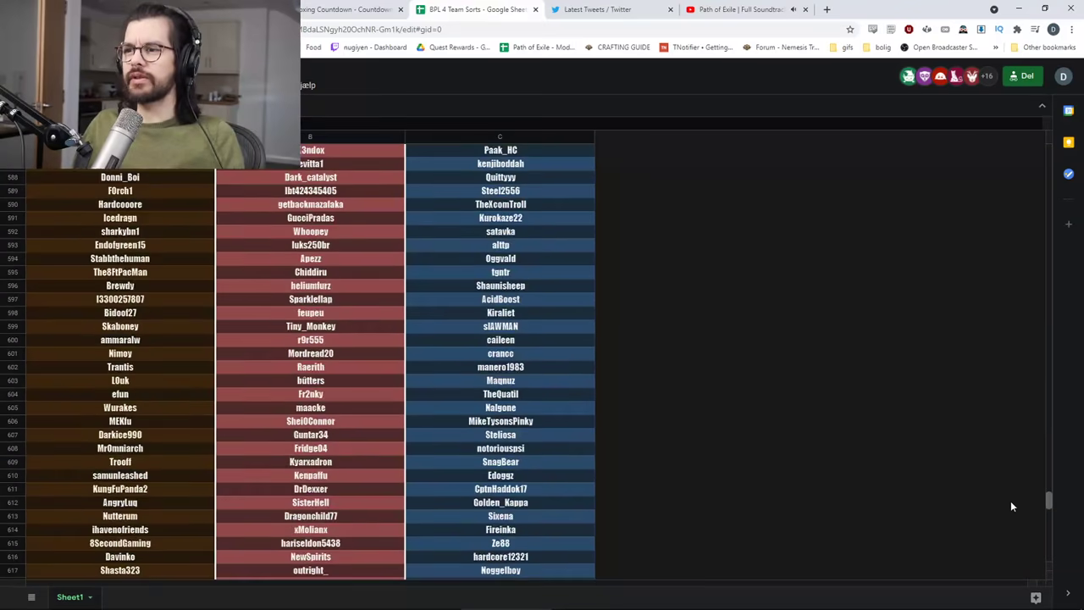
{"action": "scroll", "scroll_direction": "down", "scroll_amount": 3}
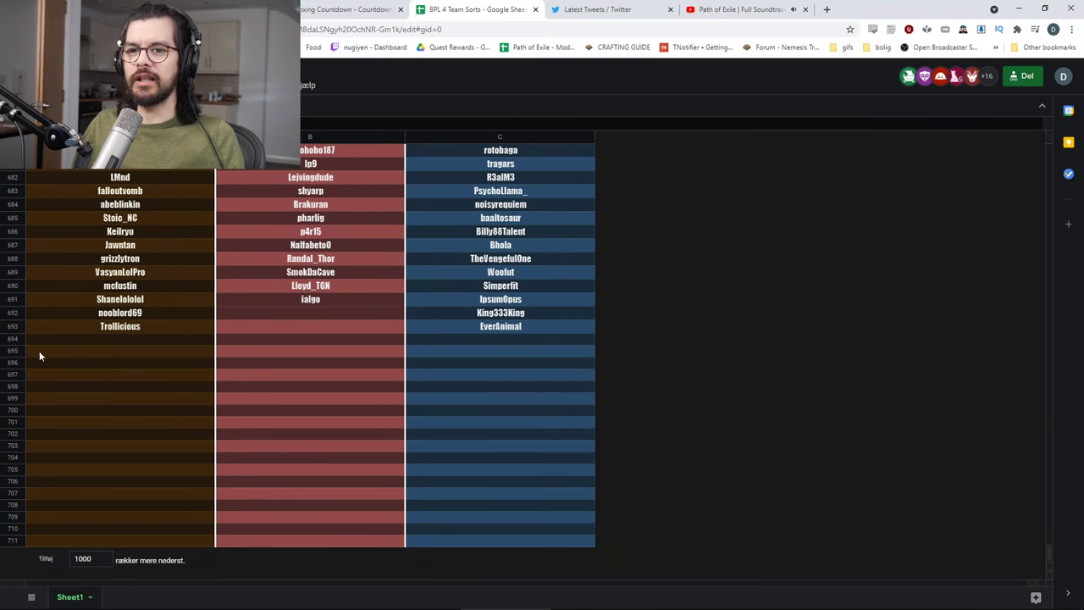
{"action": "mouse_move", "coordinate": [627, 323]}
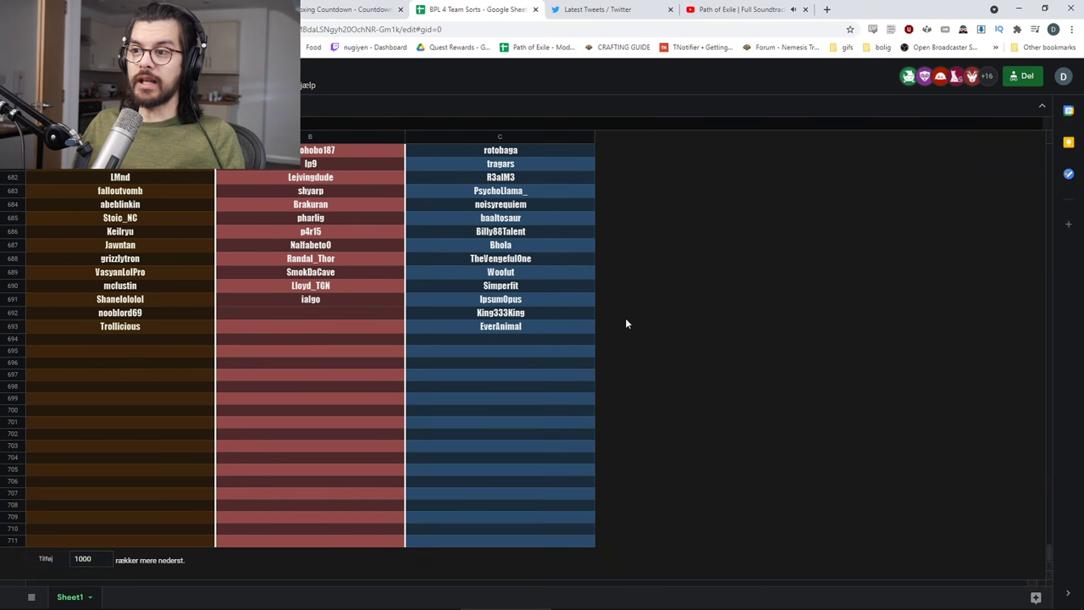
{"action": "mouse_move", "coordinate": [12, 369]}
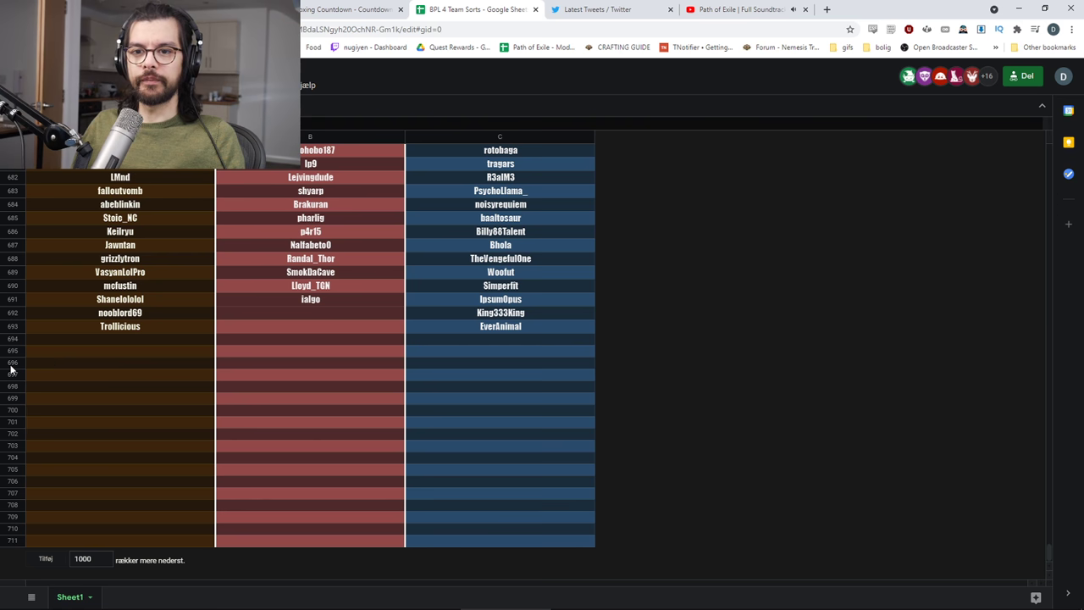
{"action": "mouse_move", "coordinate": [273, 320]}
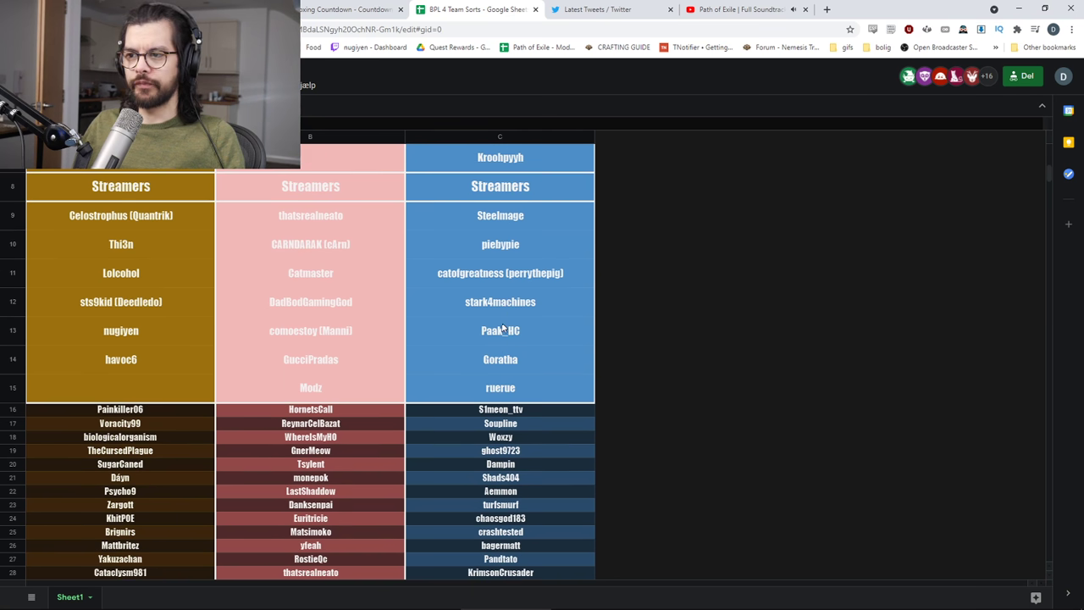
{"action": "scroll", "scroll_direction": "up", "scroll_amount": 3}
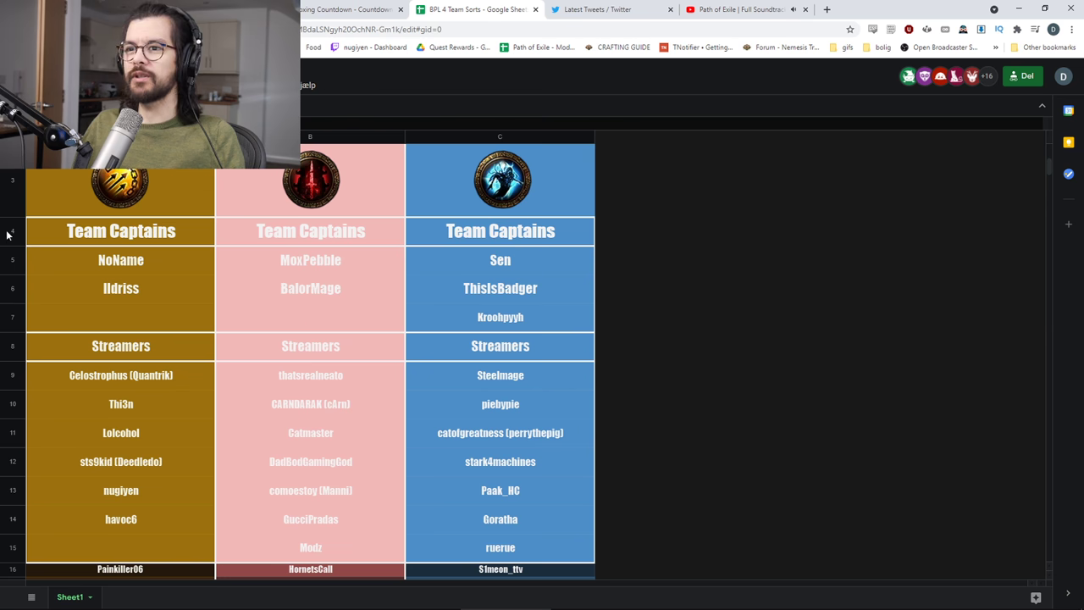
{"action": "mouse_move", "coordinate": [512, 288]}
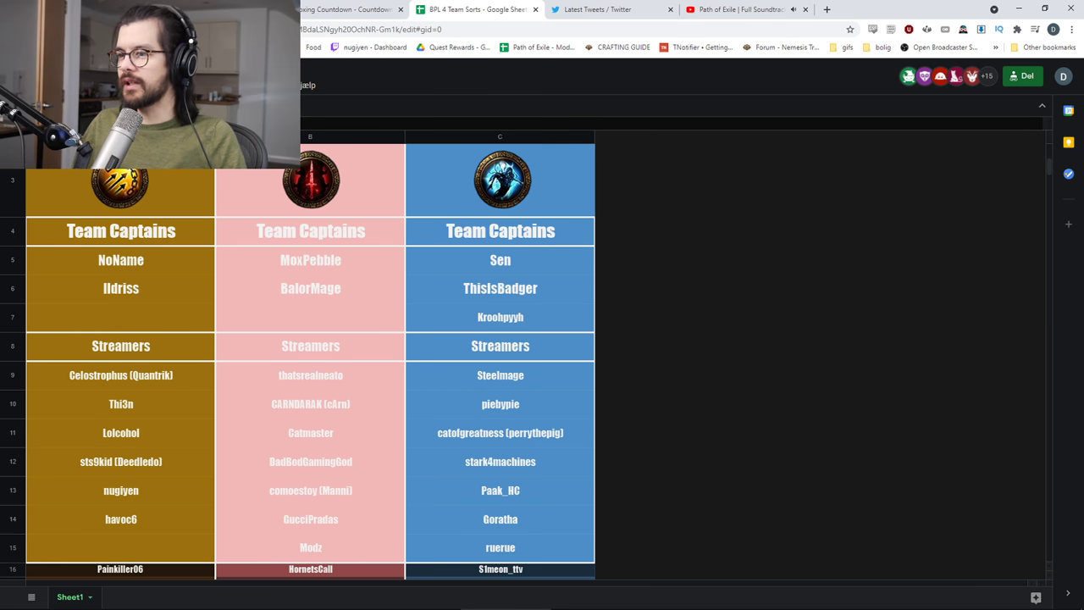
Bring up the Templar Inquisitor passive tree and look it over
{"action": "left_click", "coordinate": [688, 601]}
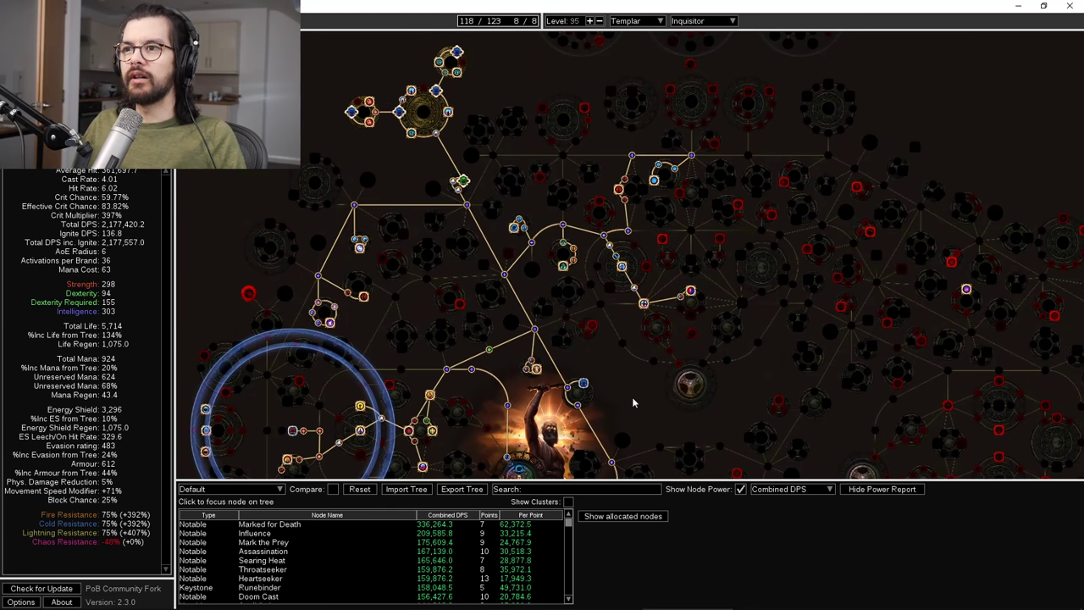
{"action": "scroll", "scroll_direction": "down", "scroll_amount": 3}
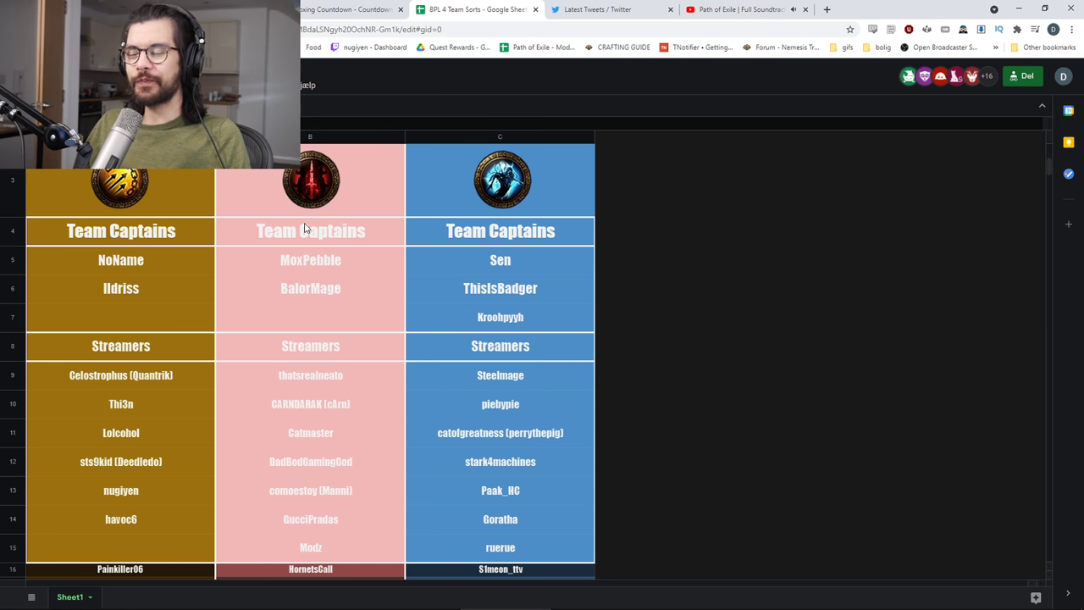
{"action": "mouse_move", "coordinate": [308, 202]}
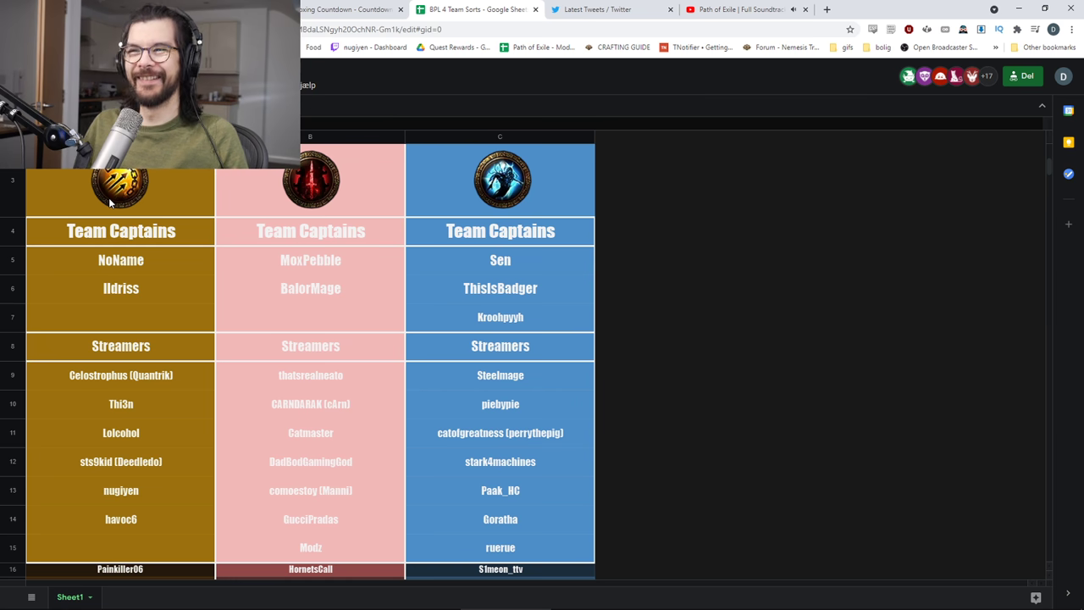
{"action": "mouse_move", "coordinate": [607, 363]}
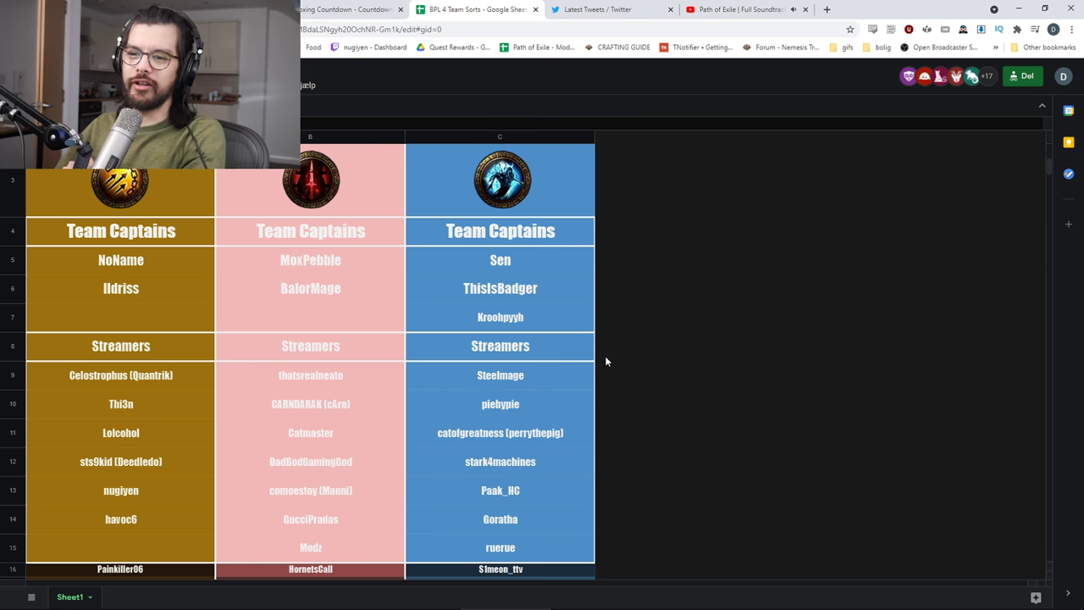
{"action": "mouse_move", "coordinate": [156, 535]}
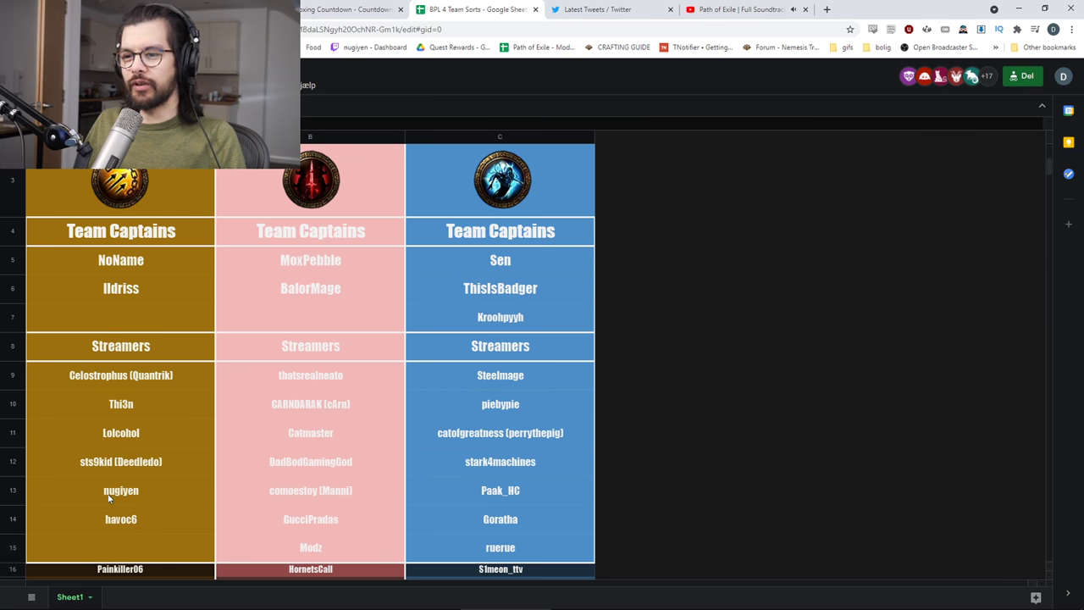
{"action": "mouse_move", "coordinate": [640, 410]}
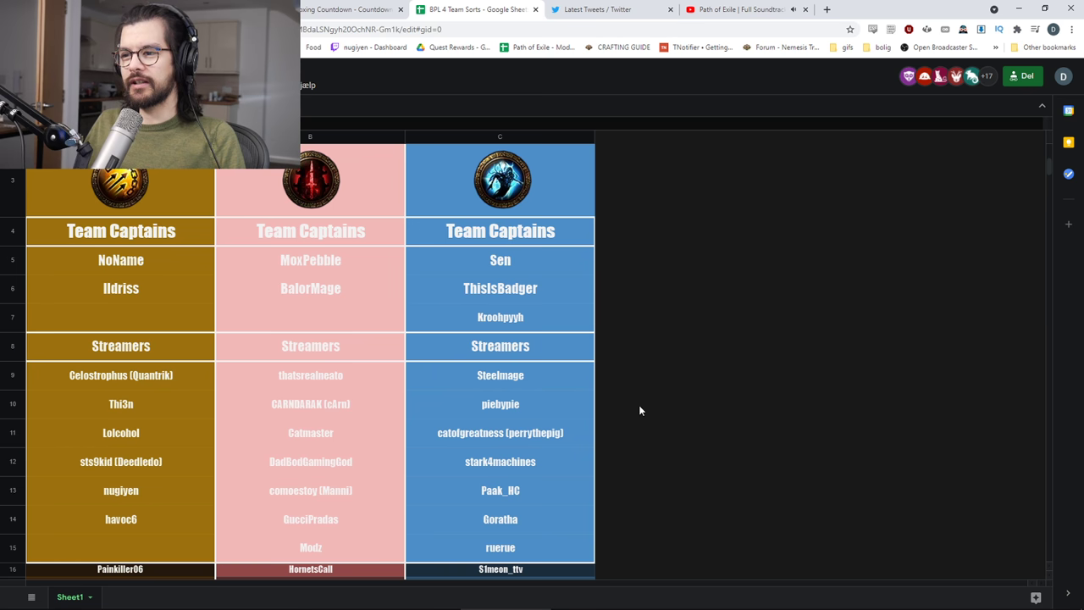
{"action": "scroll", "scroll_direction": "down", "scroll_amount": 3}
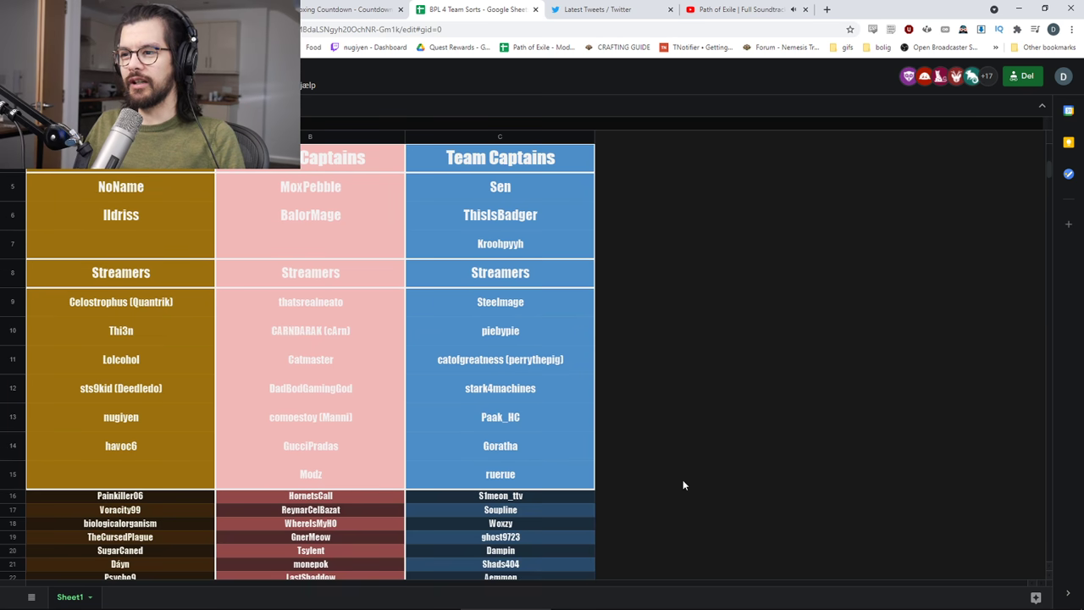
{"action": "mouse_move", "coordinate": [685, 476]}
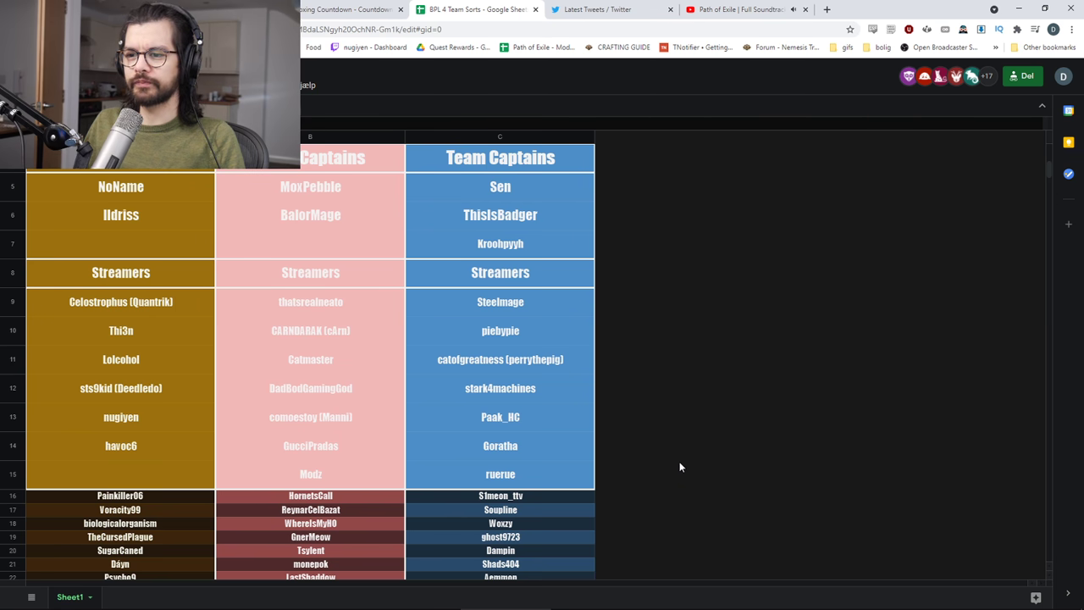
{"action": "mouse_move", "coordinate": [347, 471]}
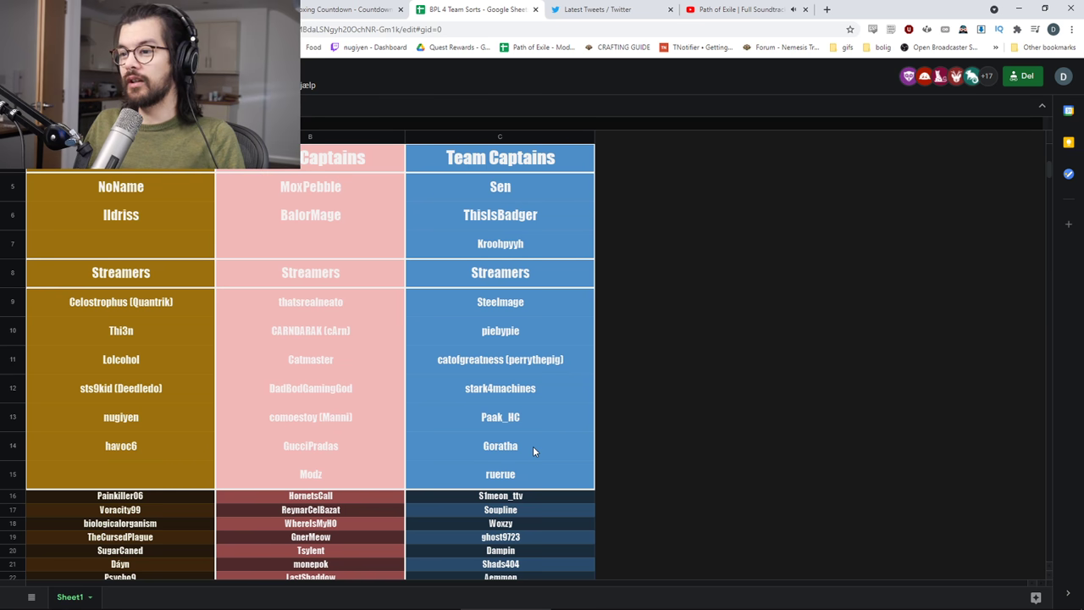
{"action": "mouse_move", "coordinate": [75, 447]}
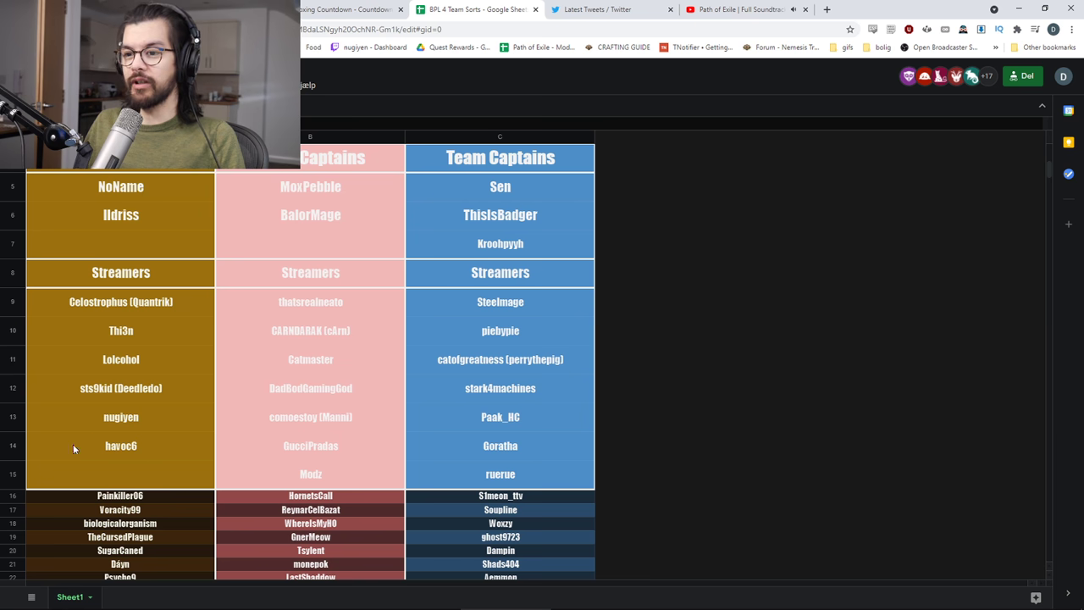
{"action": "mouse_move", "coordinate": [288, 450]}
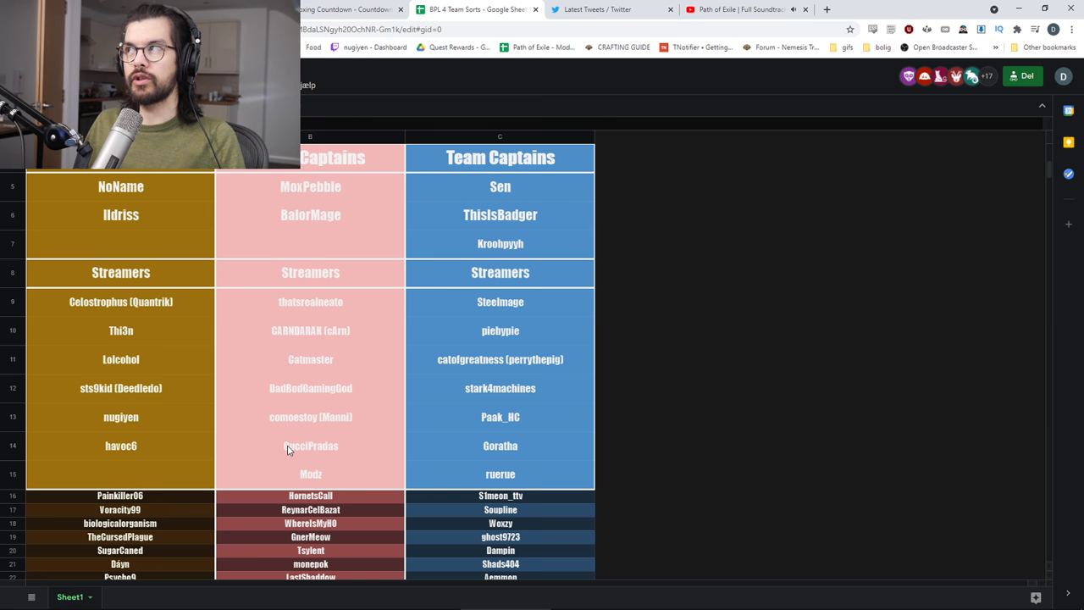
{"action": "mouse_move", "coordinate": [410, 450]}
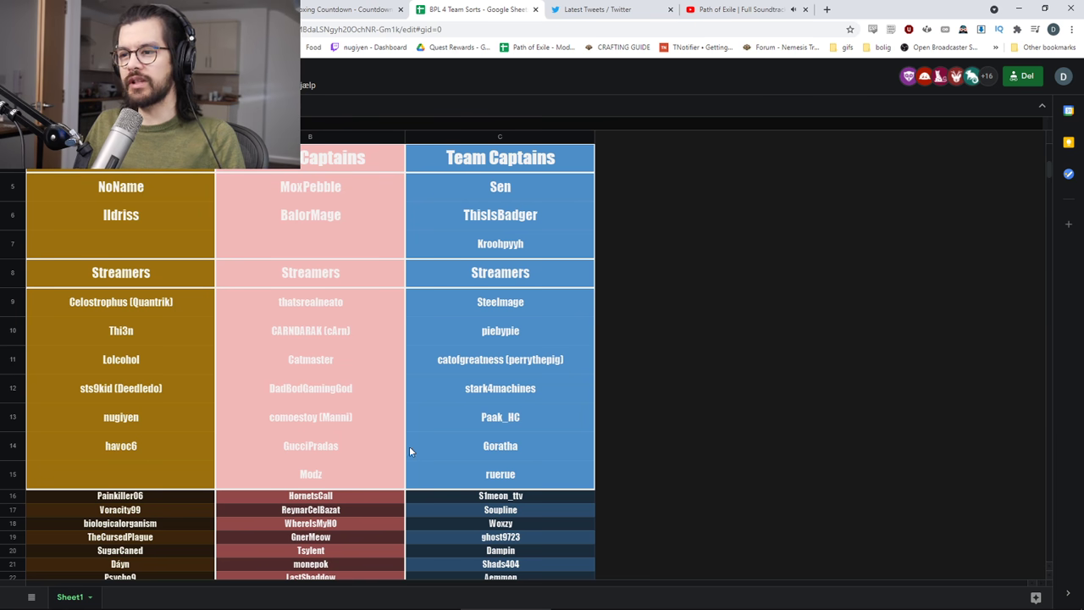
{"action": "mouse_move", "coordinate": [426, 473]}
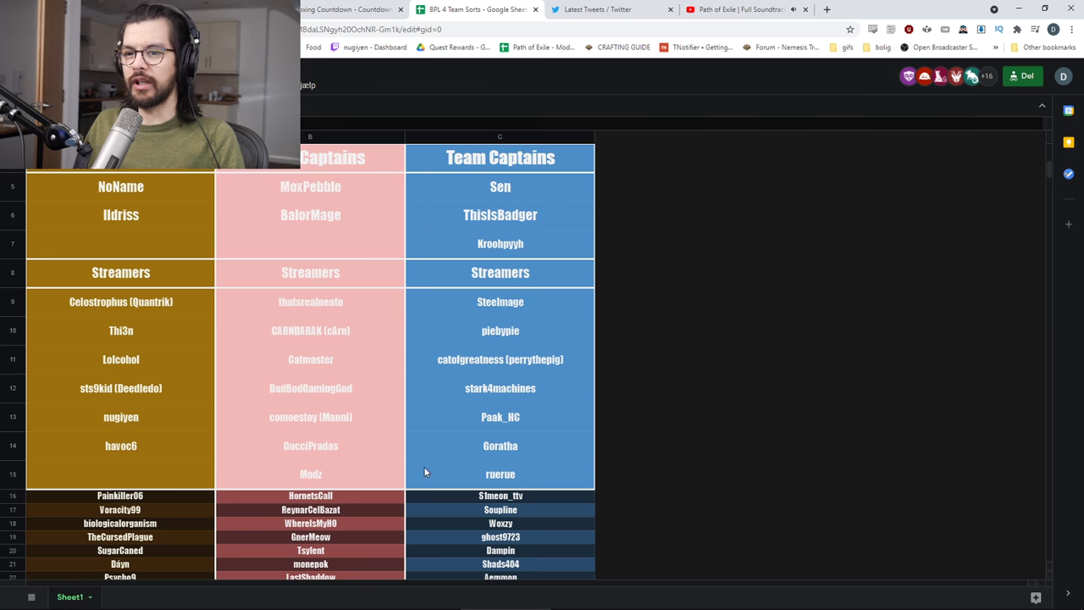
{"action": "mouse_move", "coordinate": [183, 449]}
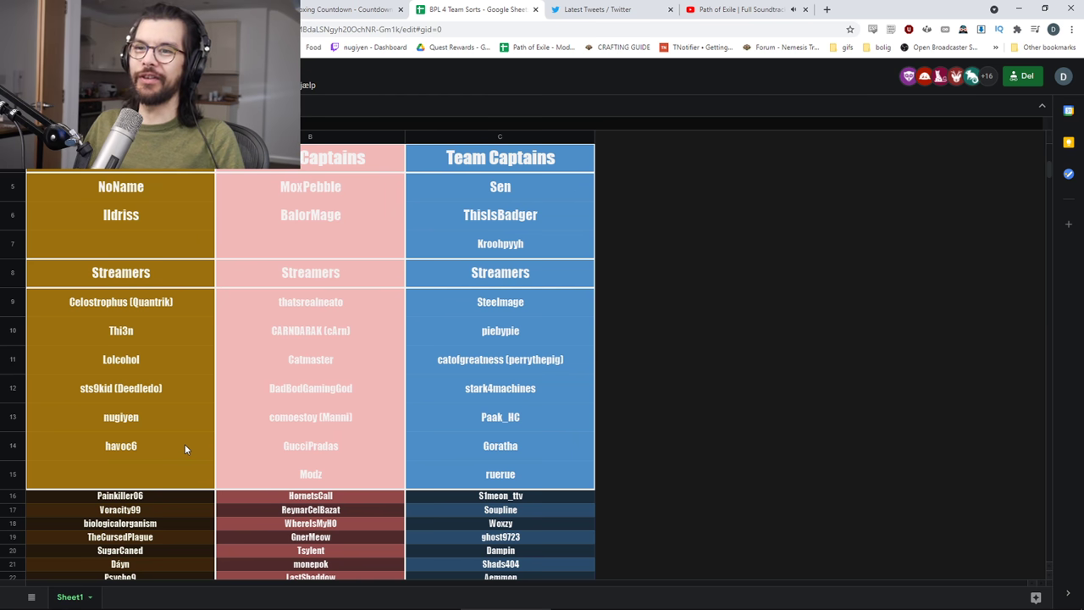
{"action": "scroll", "scroll_direction": "down", "scroll_amount": 3}
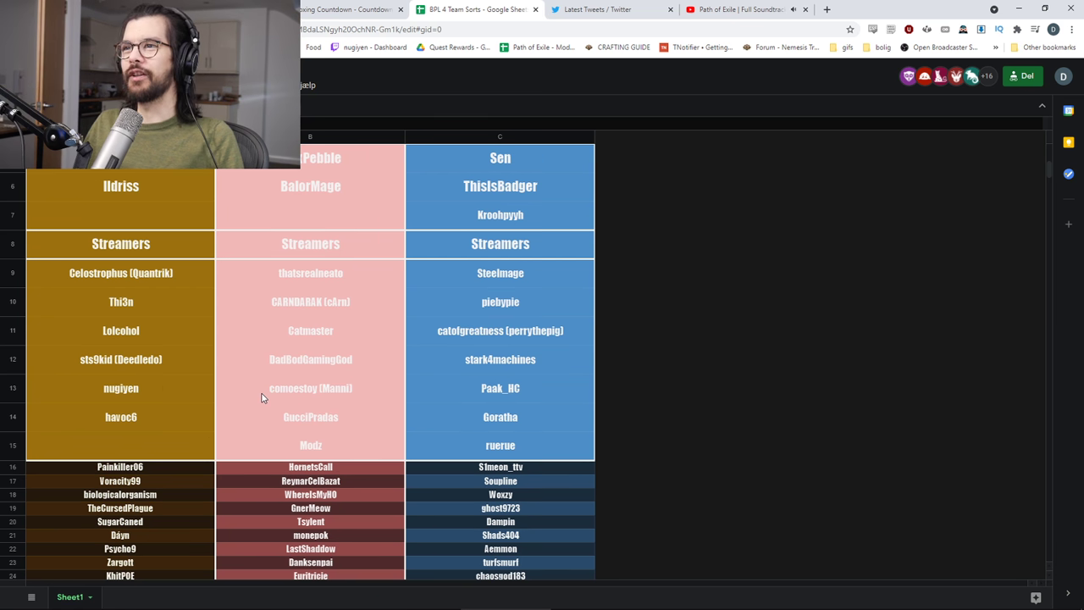
{"action": "left_click", "coordinate": [339, 11]}
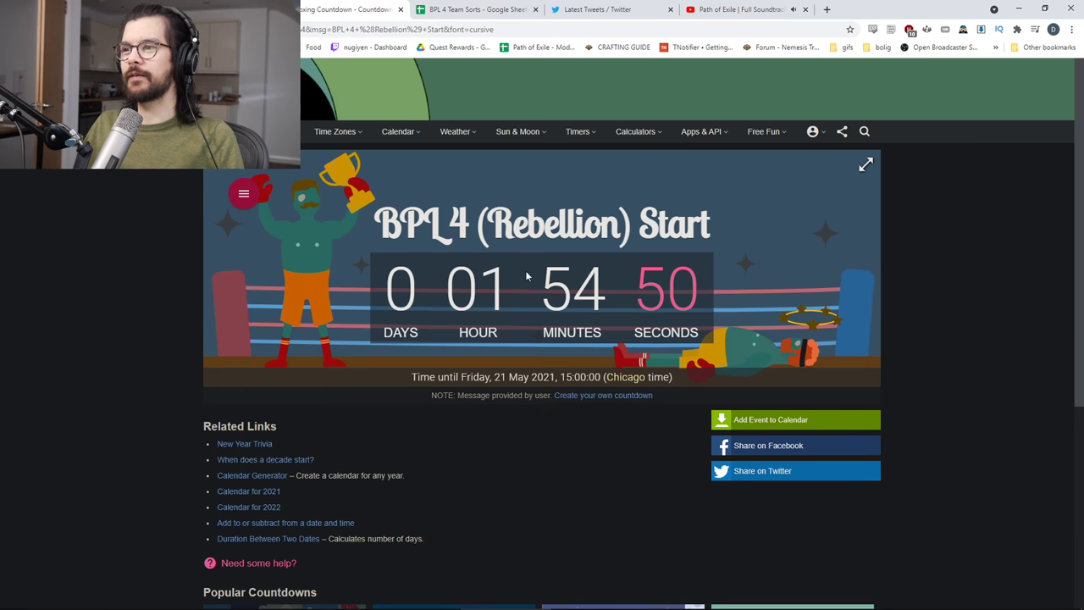
{"action": "left_click", "coordinate": [474, 10]}
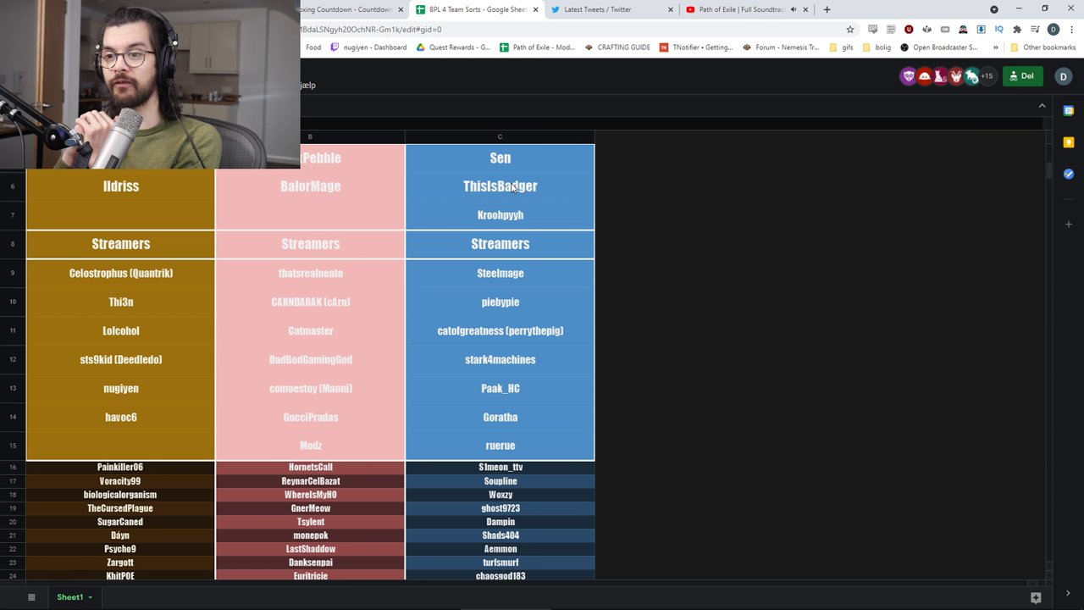
{"action": "mouse_move", "coordinate": [447, 115]}
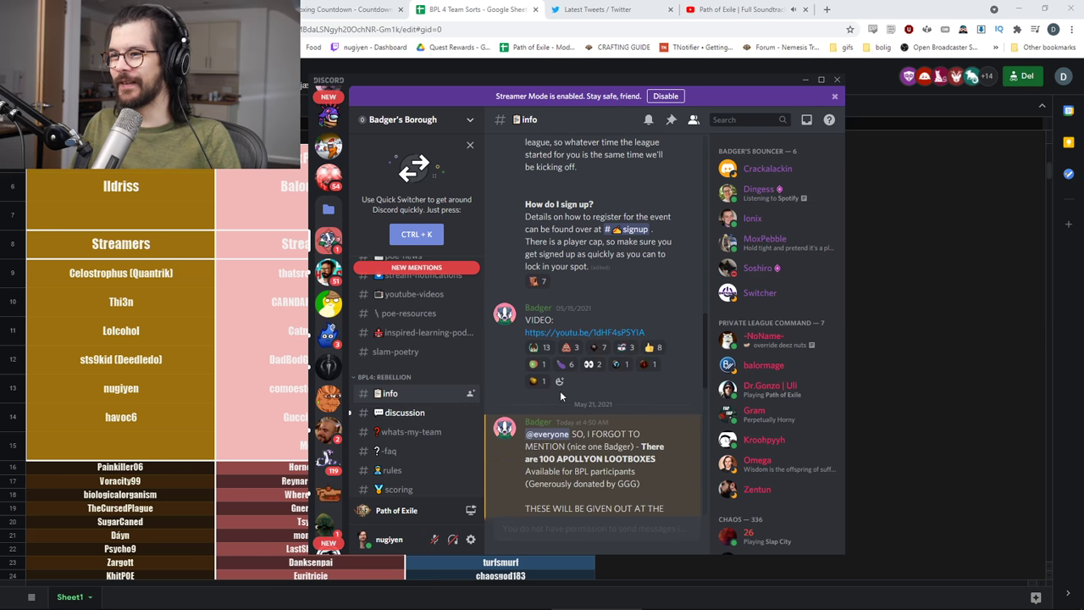
Browse back and forth between the discussion and info channels
{"action": "scroll", "scroll_direction": "down", "scroll_amount": 3}
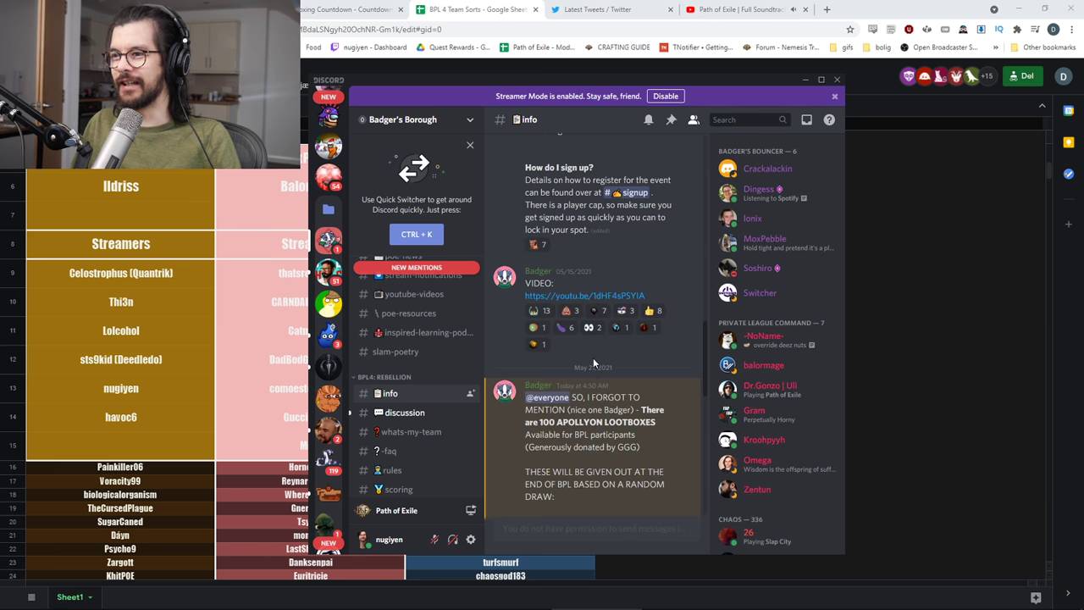
{"action": "left_click", "coordinate": [403, 413]}
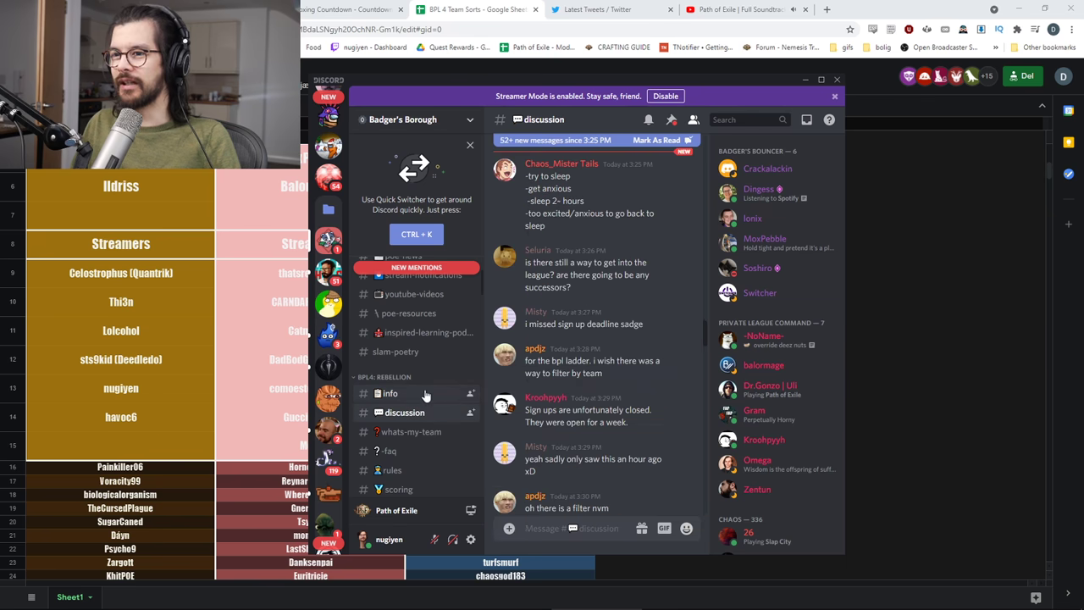
{"action": "left_click", "coordinate": [390, 393]}
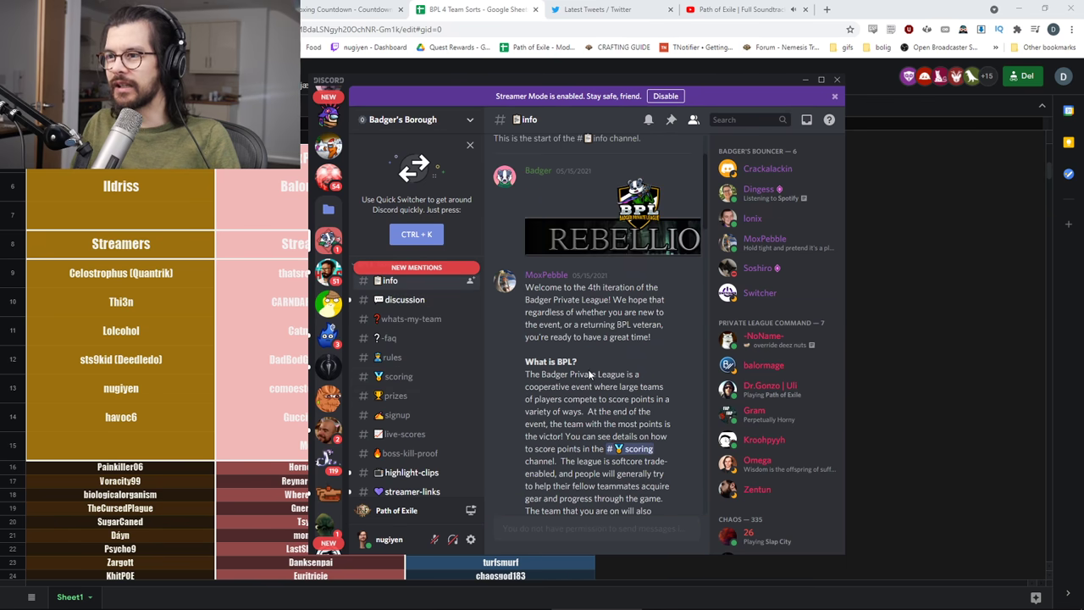
{"action": "scroll", "scroll_direction": "down", "scroll_amount": 3}
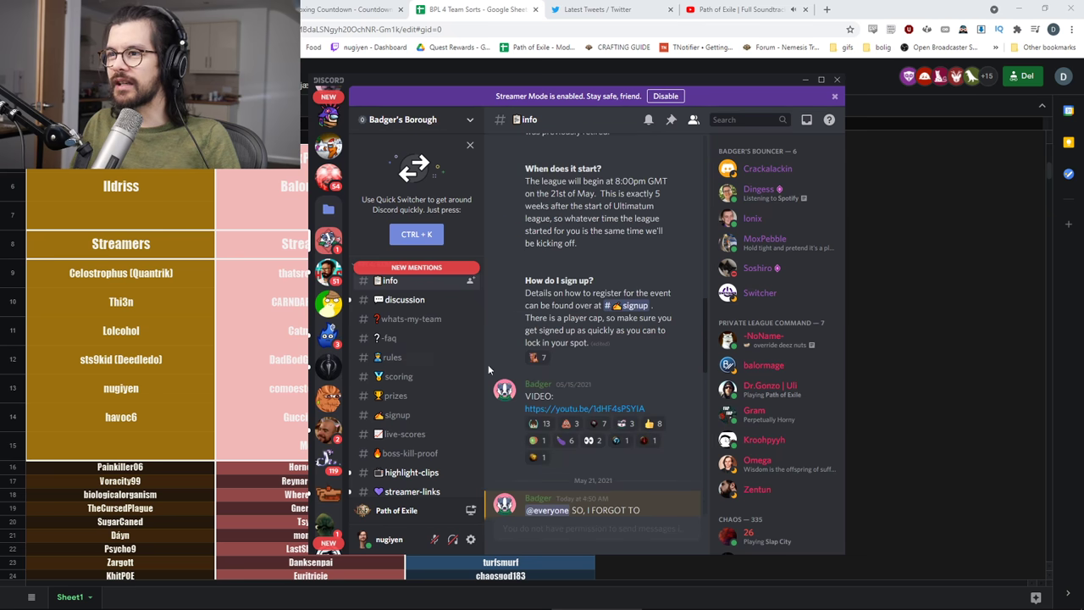
{"action": "left_click", "coordinate": [403, 299]}
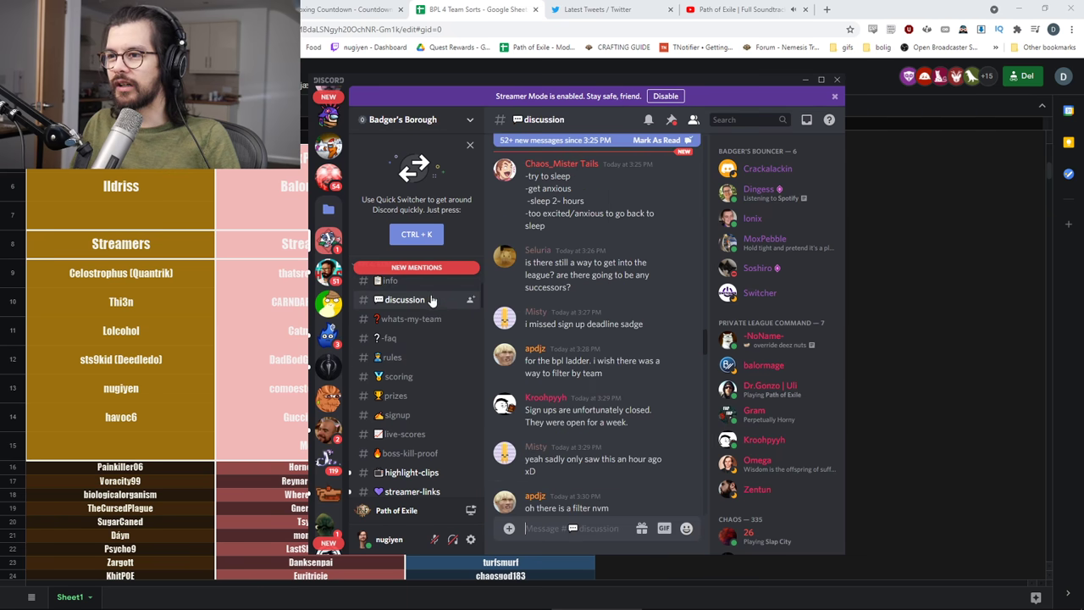
{"action": "left_click", "coordinate": [390, 281]}
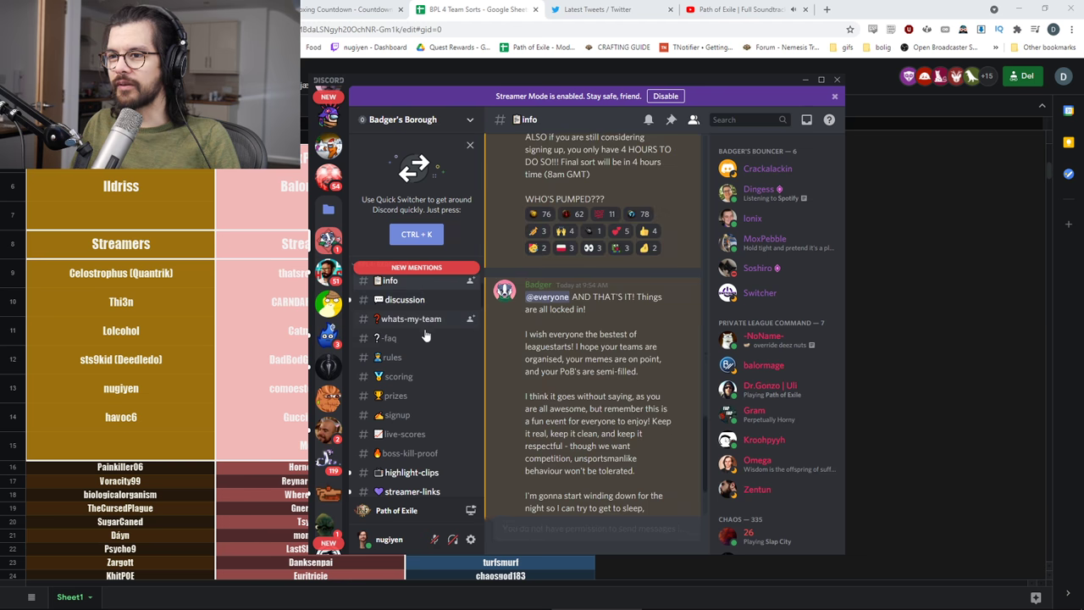
Check the faq channel, then settle on the whats-my-team channel announcements
{"action": "left_click", "coordinate": [389, 337]}
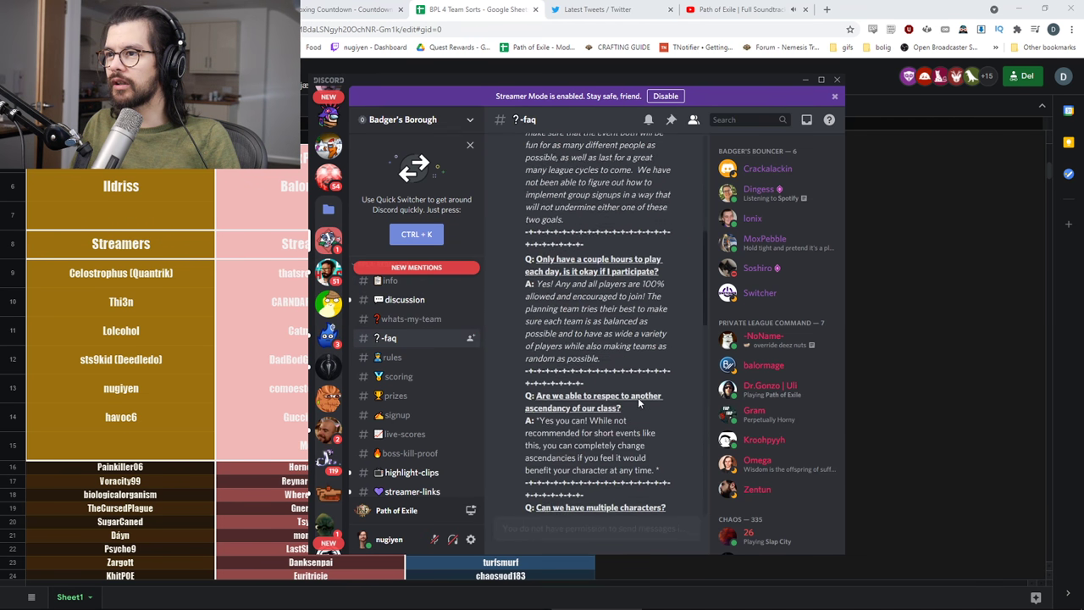
{"action": "left_click", "coordinate": [409, 319]}
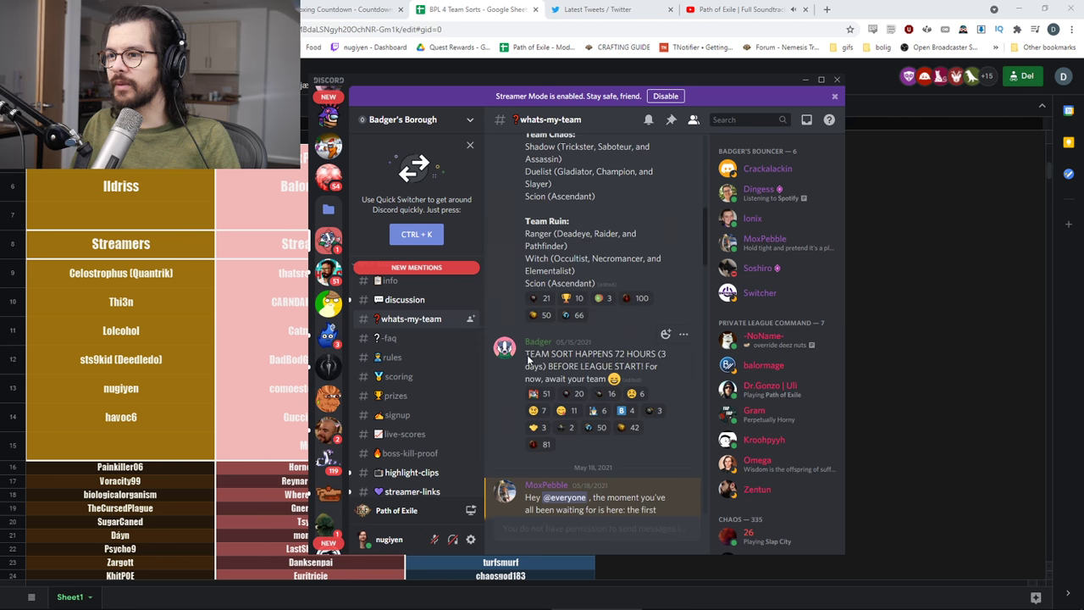
{"action": "scroll", "scroll_direction": "down", "scroll_amount": 3}
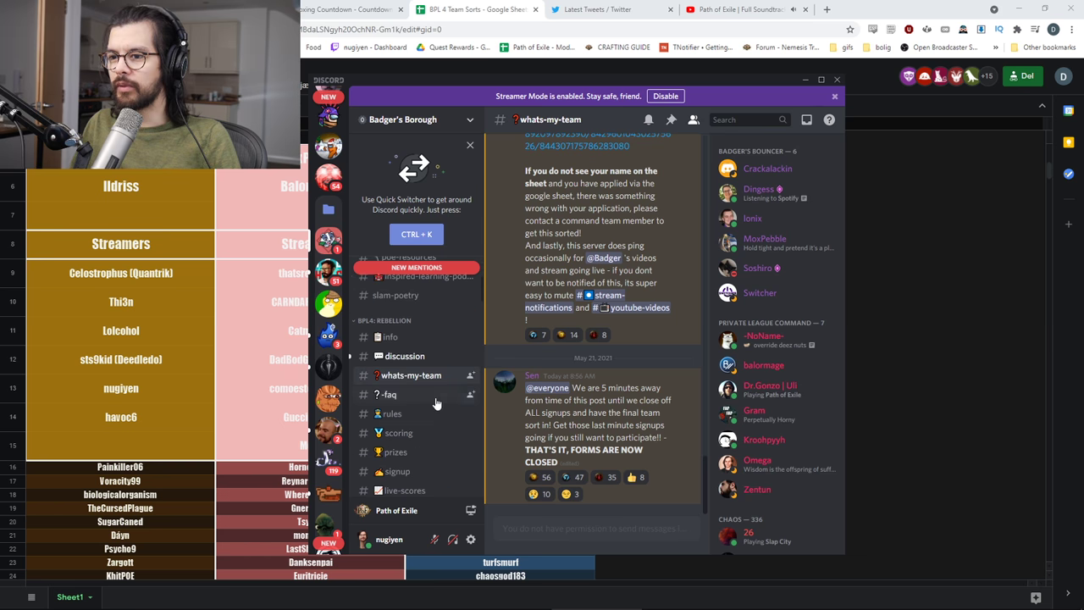
Scroll the channel list and open the #welcome channel
{"action": "scroll", "scroll_direction": "down", "scroll_amount": 3}
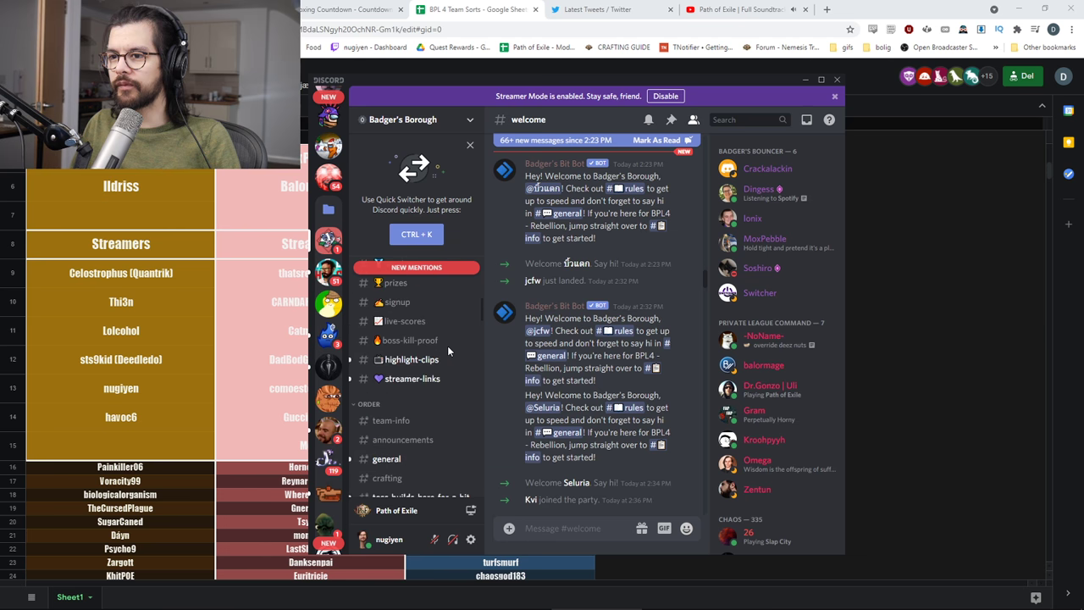
{"action": "scroll", "scroll_direction": "down", "scroll_amount": 3}
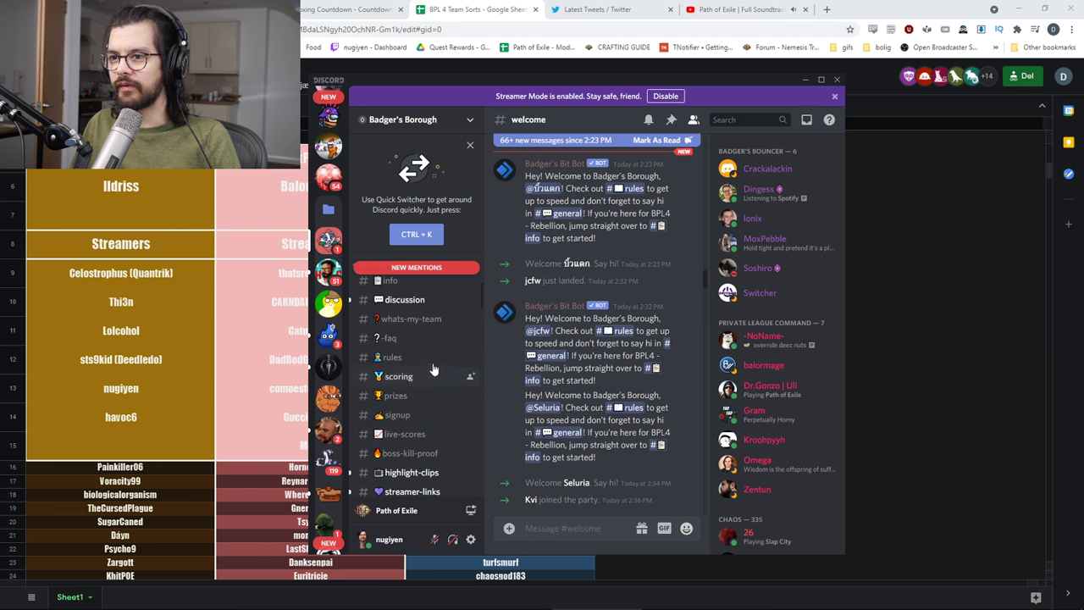
{"action": "left_click", "coordinate": [389, 337]}
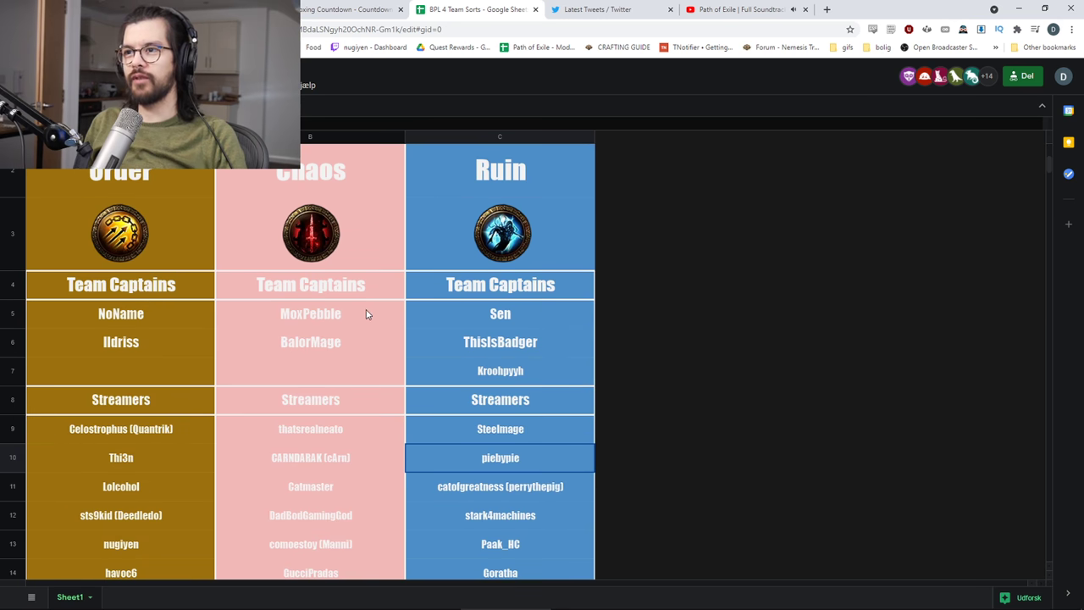
{"action": "scroll", "scroll_direction": "down", "scroll_amount": 3}
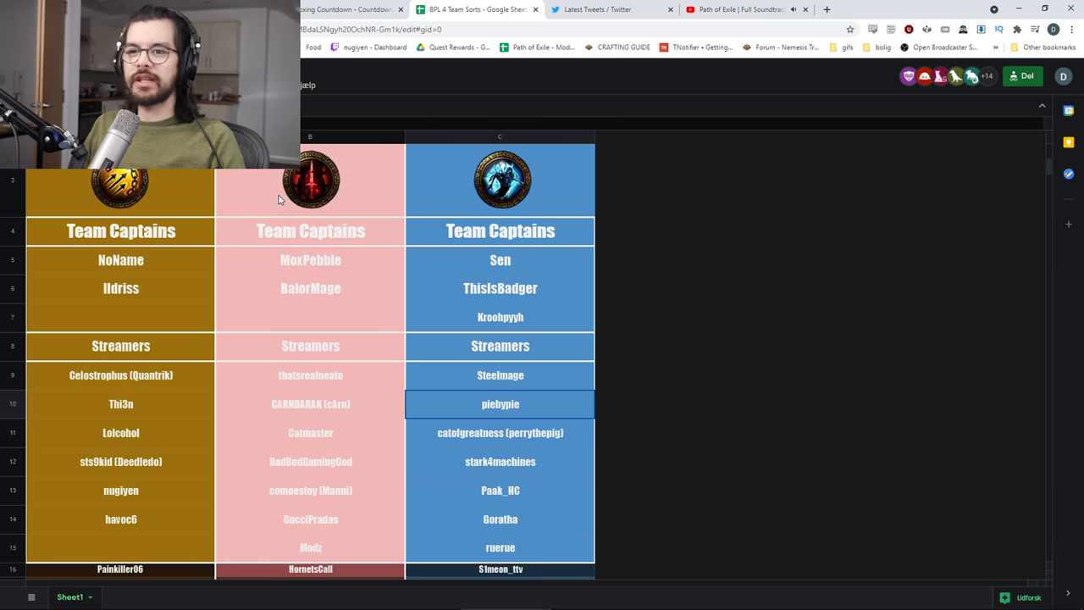
{"action": "mouse_move", "coordinate": [193, 209]}
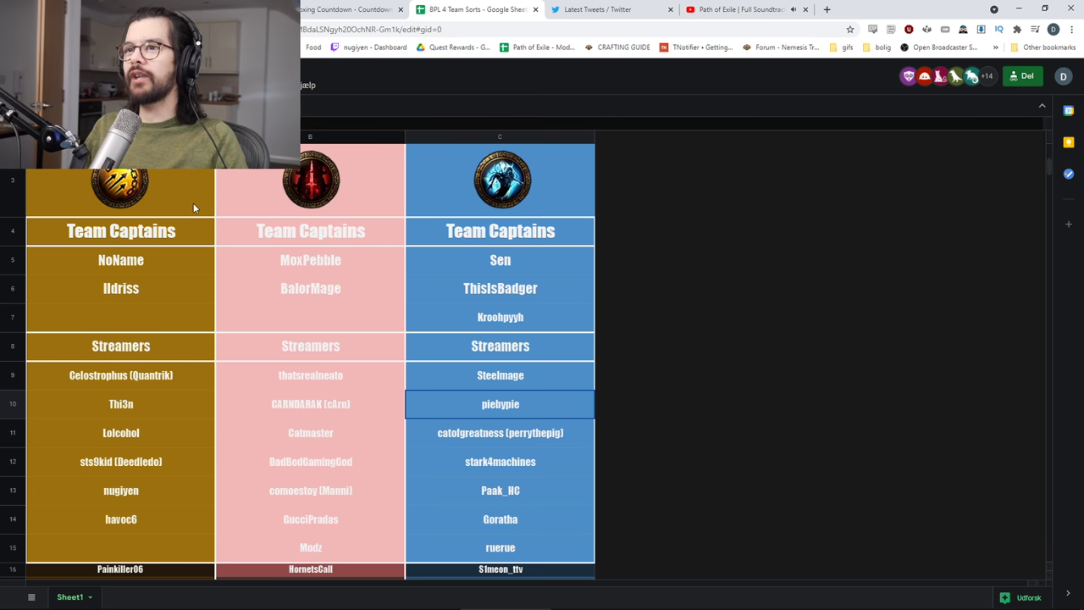
{"action": "mouse_move", "coordinate": [178, 207]}
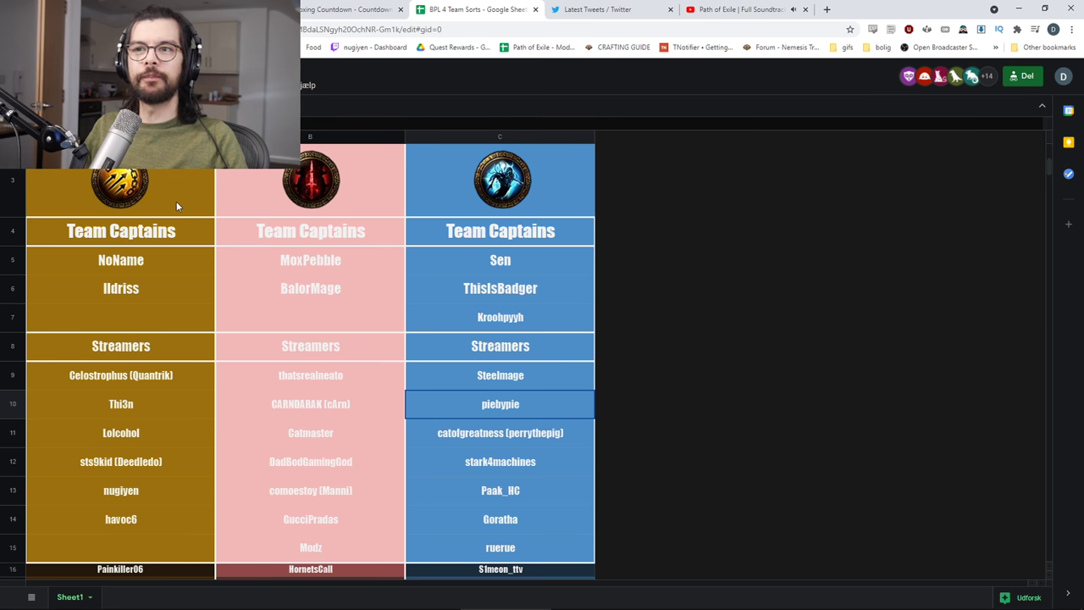
{"action": "mouse_move", "coordinate": [168, 199]}
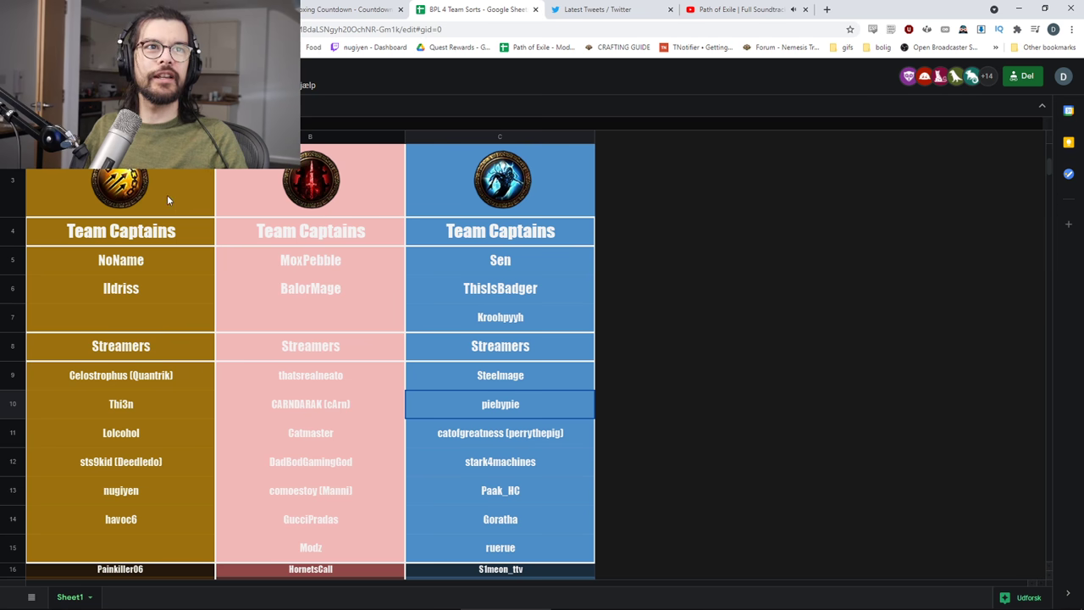